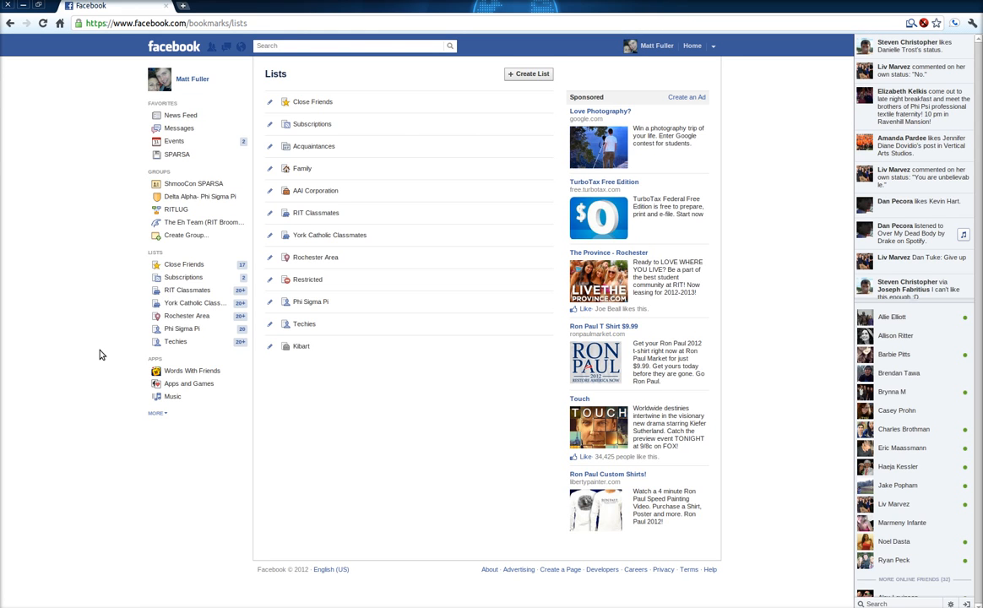
mouse_move(184, 264)
type("Not In Chat")
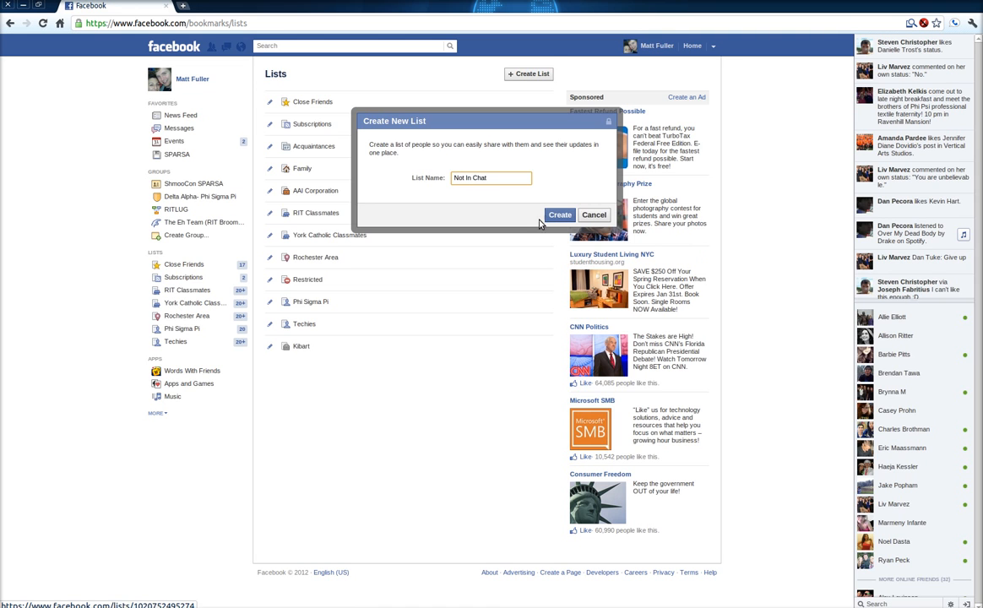
Step: Create a new friend list named 'Not In Chat'
left_click(560, 215)
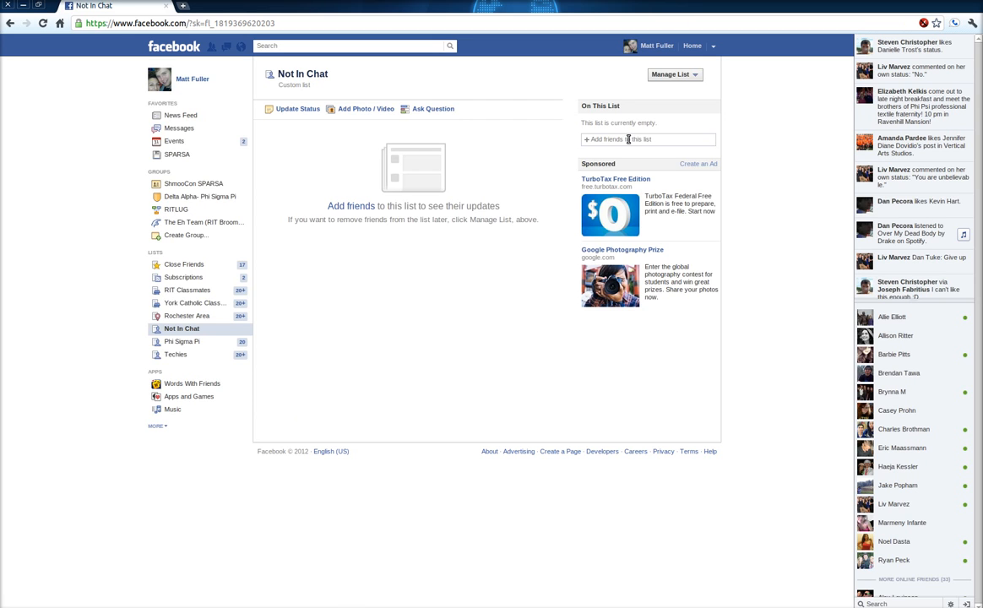
left_click(949, 603)
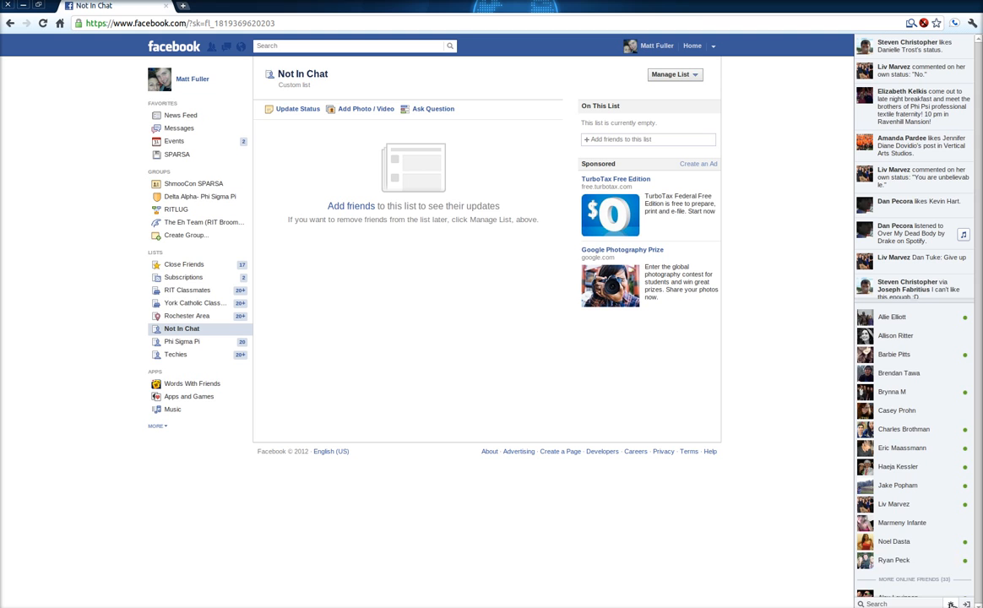
left_click(896, 561)
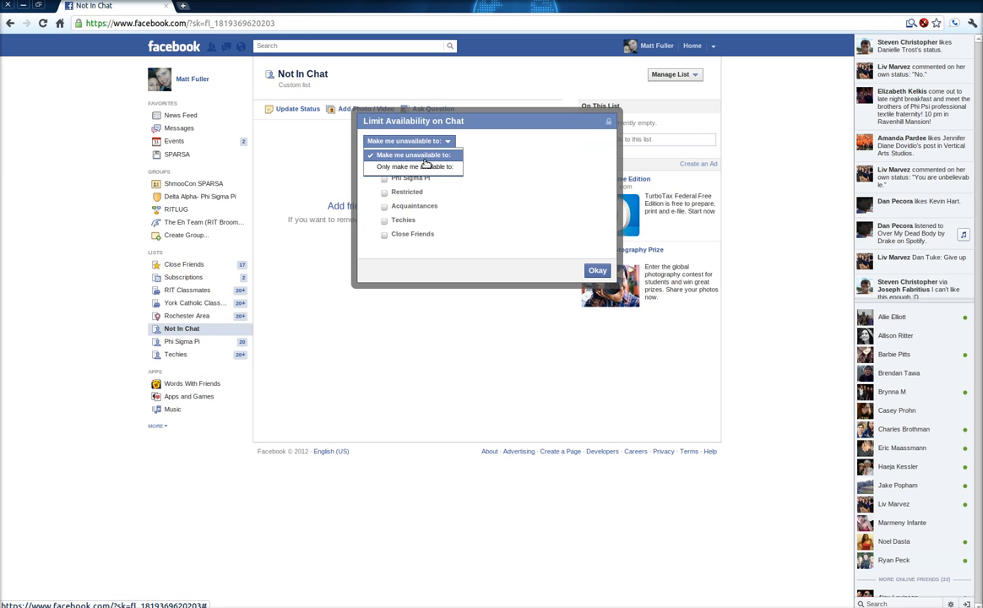
Step: Choose 'Make me unavailable to' and select the Not In Chat list
left_click(412, 155)
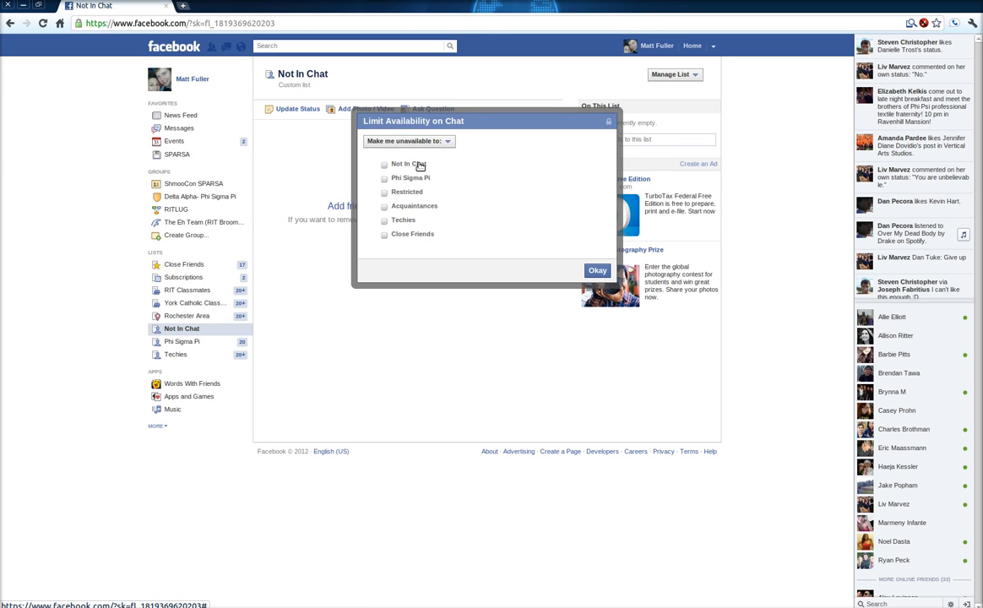
left_click(598, 270)
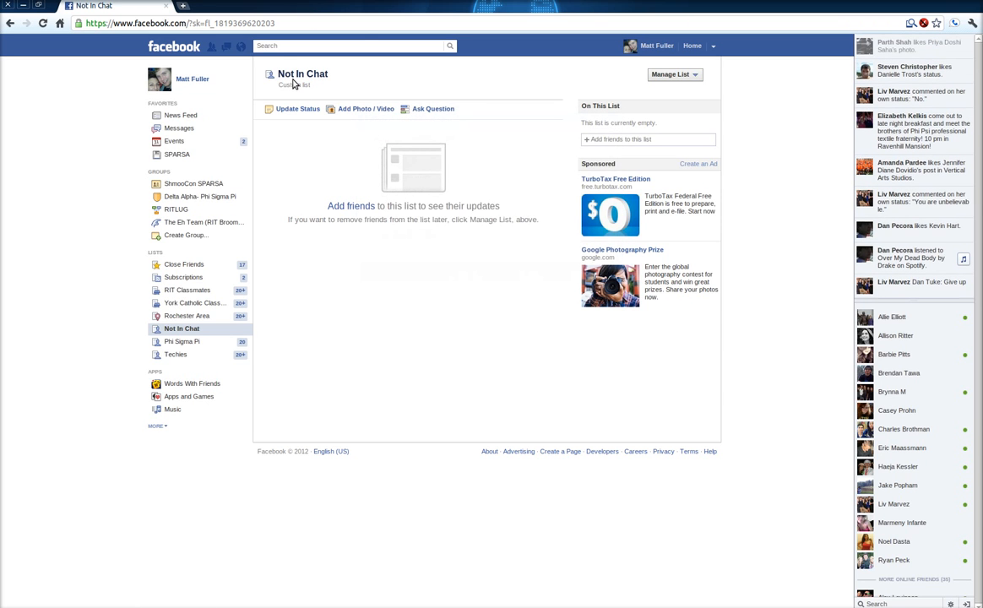
mouse_move(379, 257)
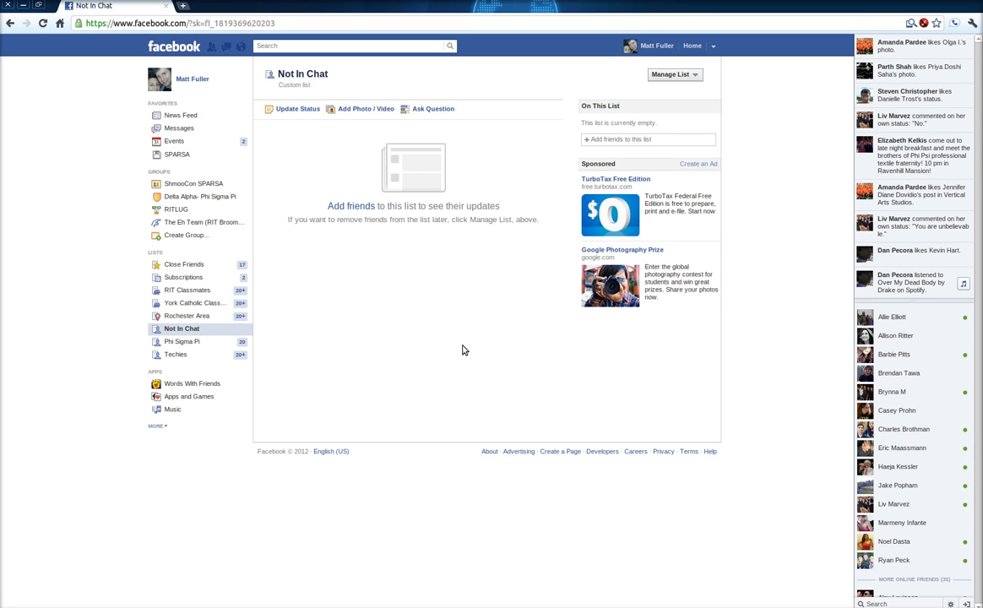
mouse_move(480, 353)
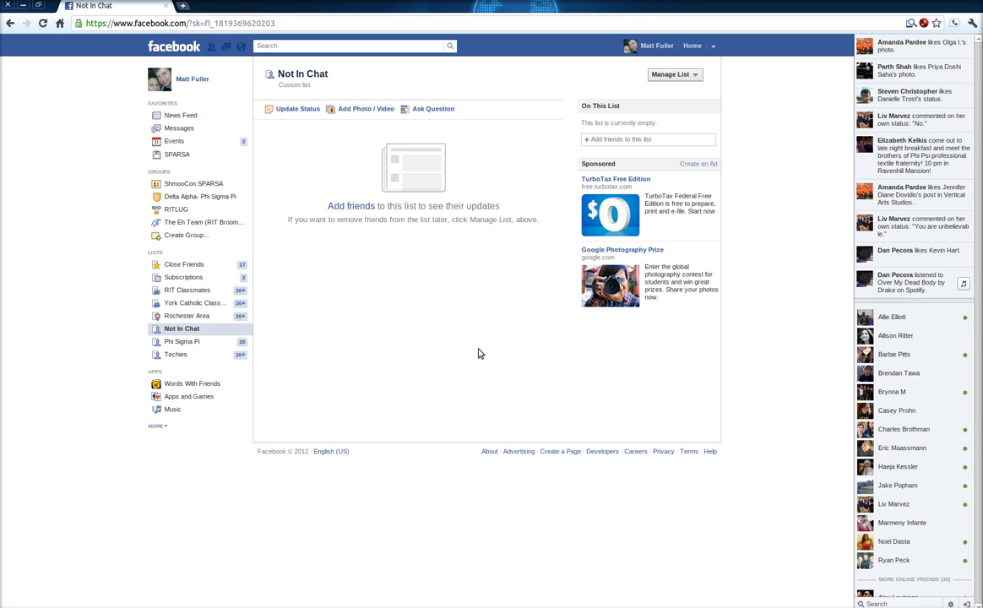
mouse_move(452, 132)
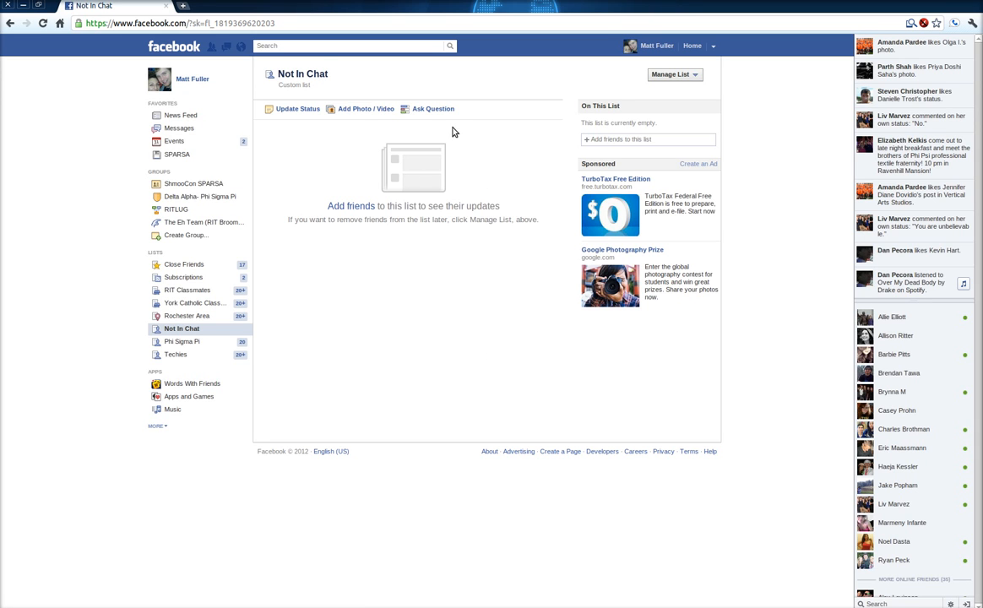
mouse_move(344, 118)
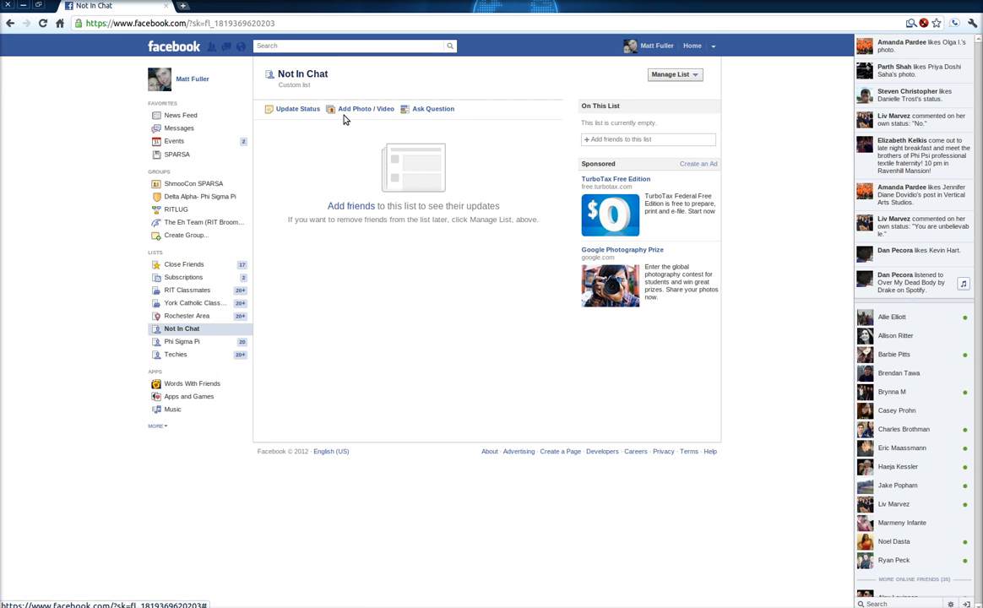
mouse_move(540, 312)
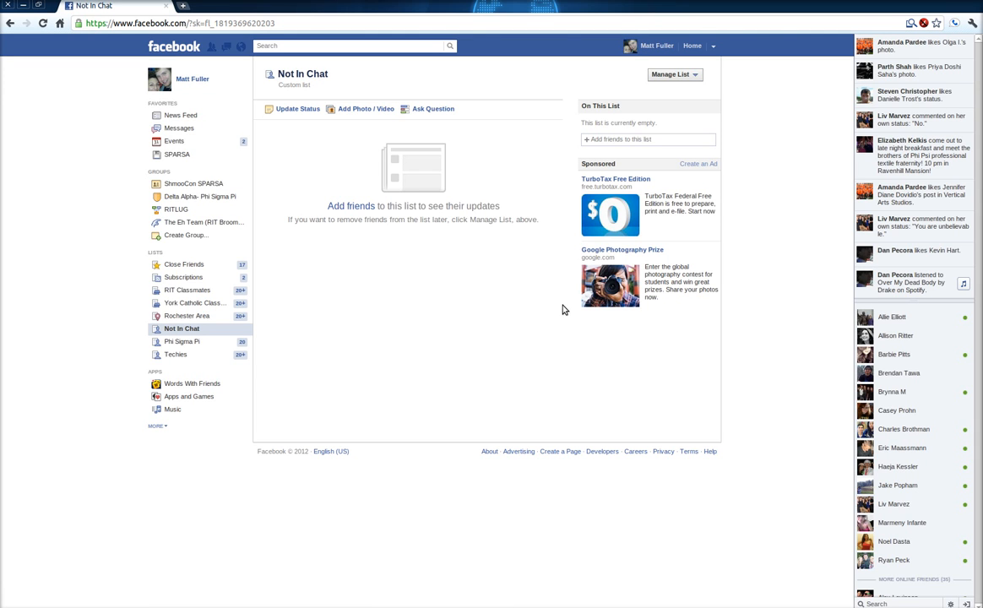
mouse_move(557, 294)
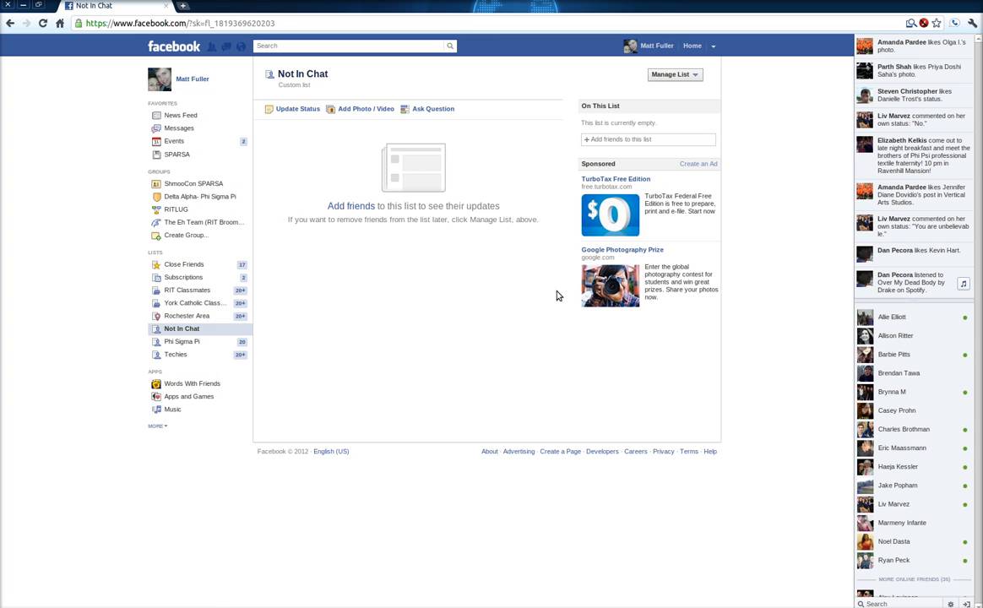